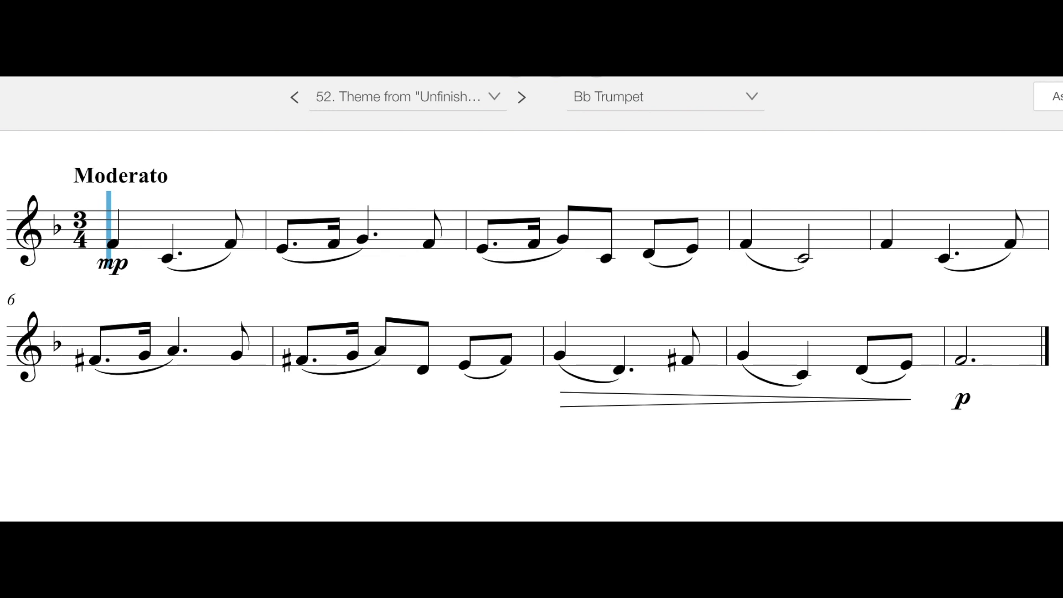
pyautogui.moveTo(99, 290)
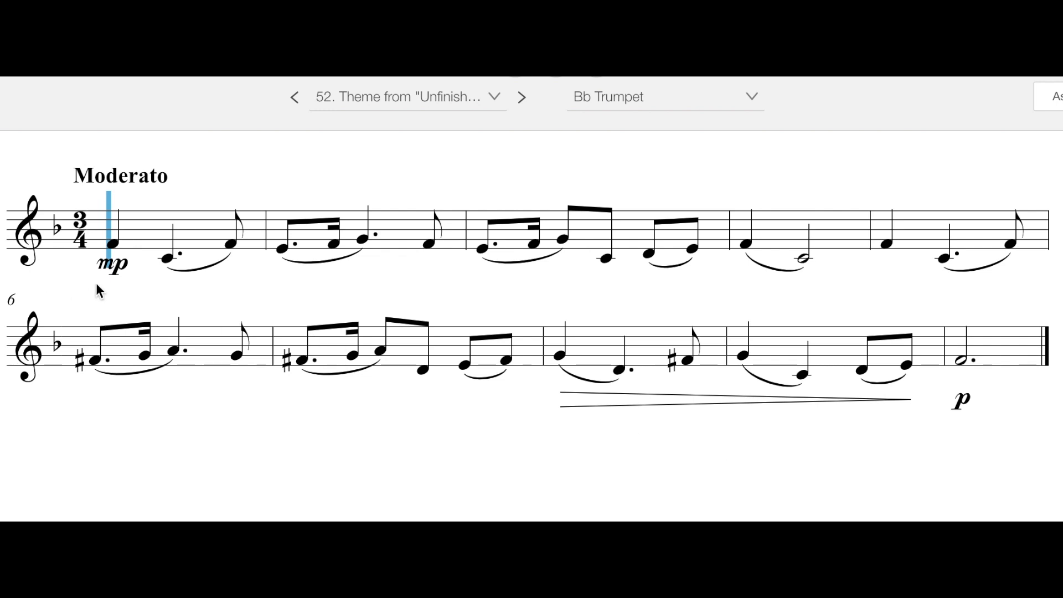
pyautogui.moveTo(37, 211)
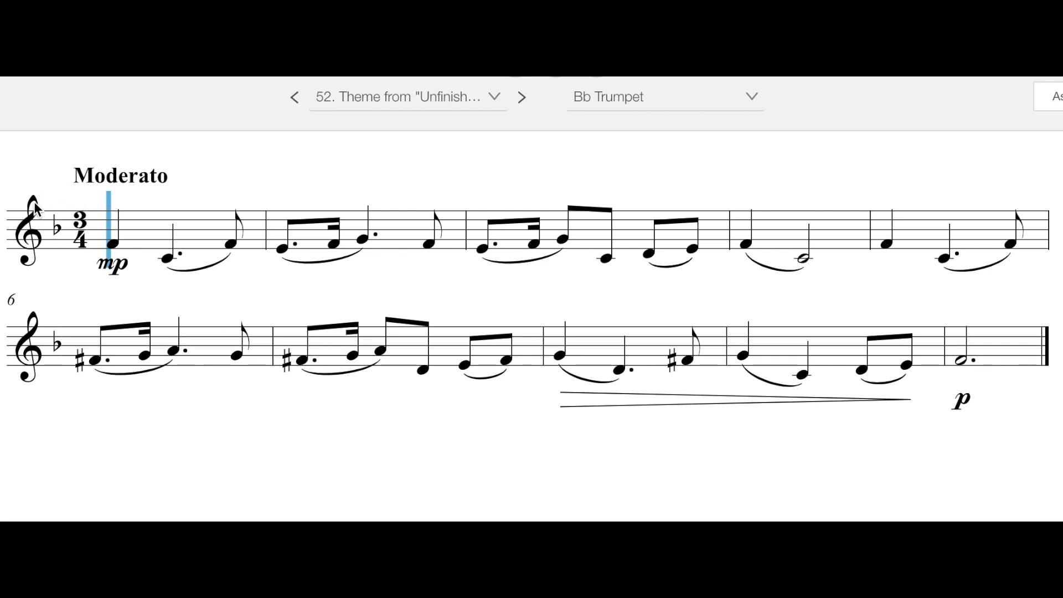
pyautogui.moveTo(625, 116)
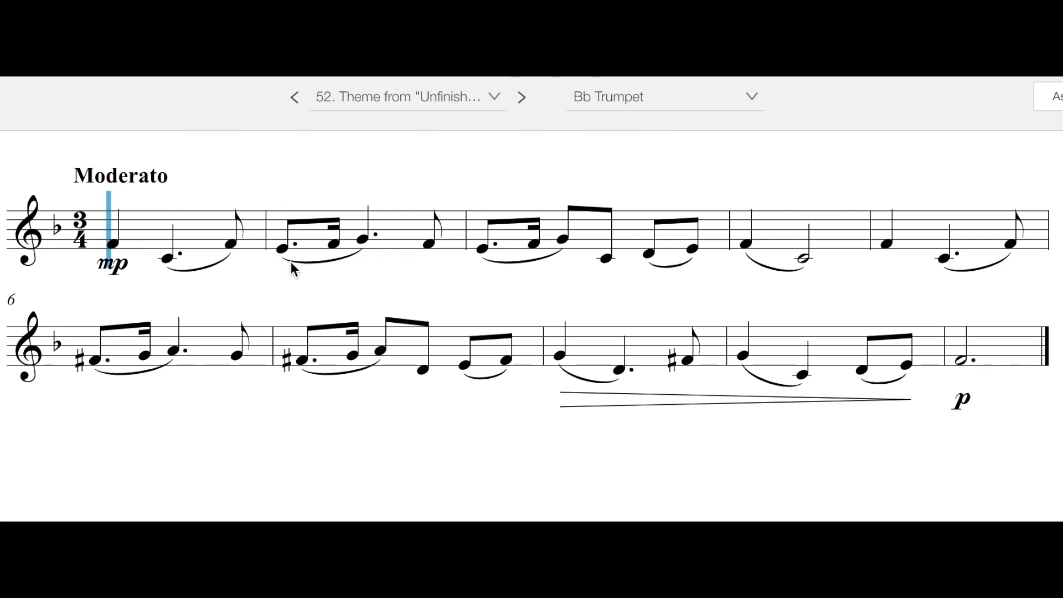
pyautogui.moveTo(372, 250)
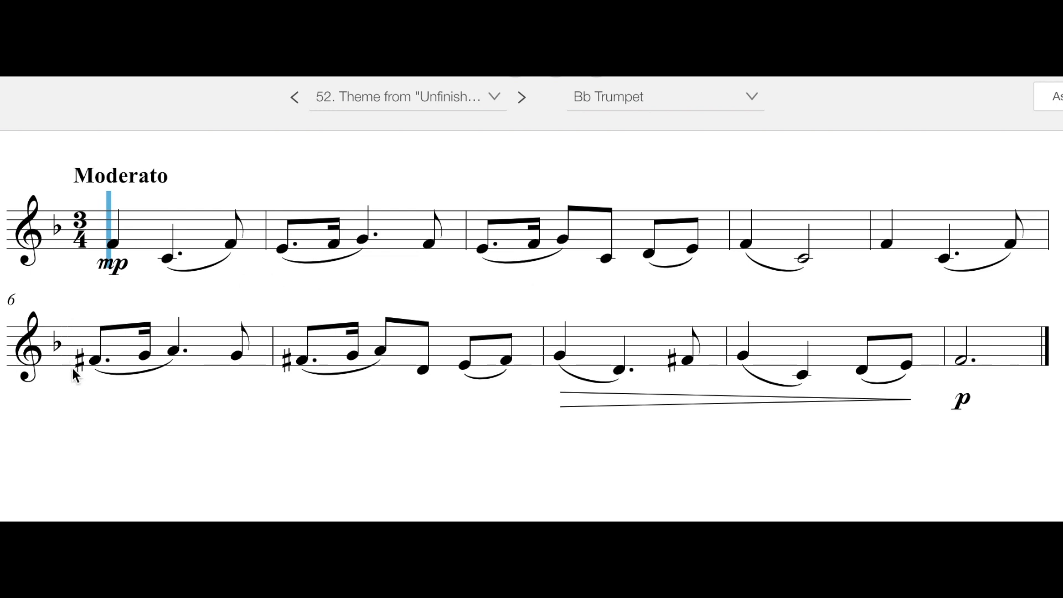
pyautogui.moveTo(95, 381)
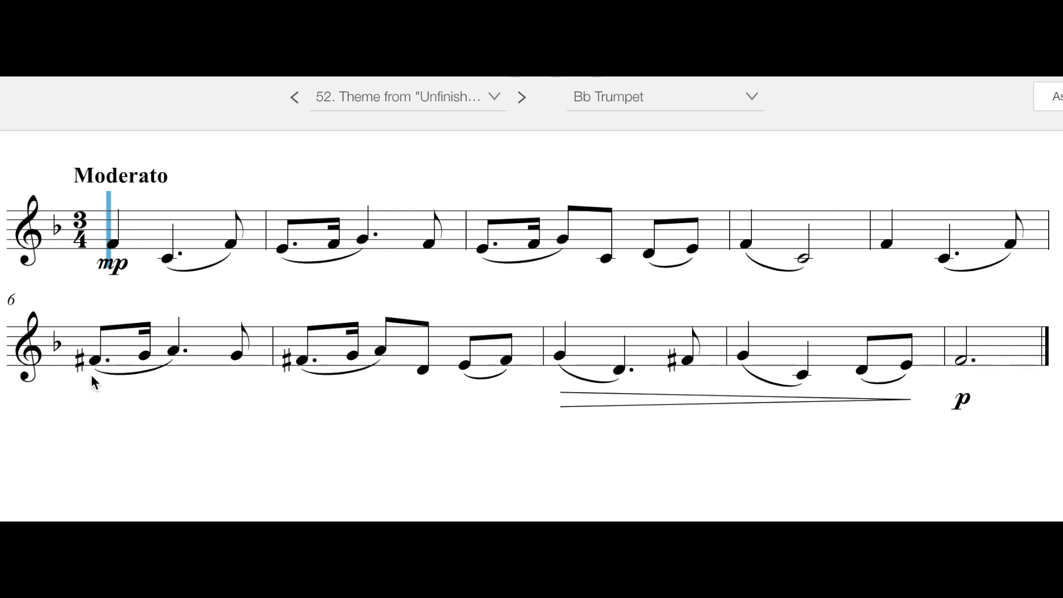
pyautogui.moveTo(707, 326)
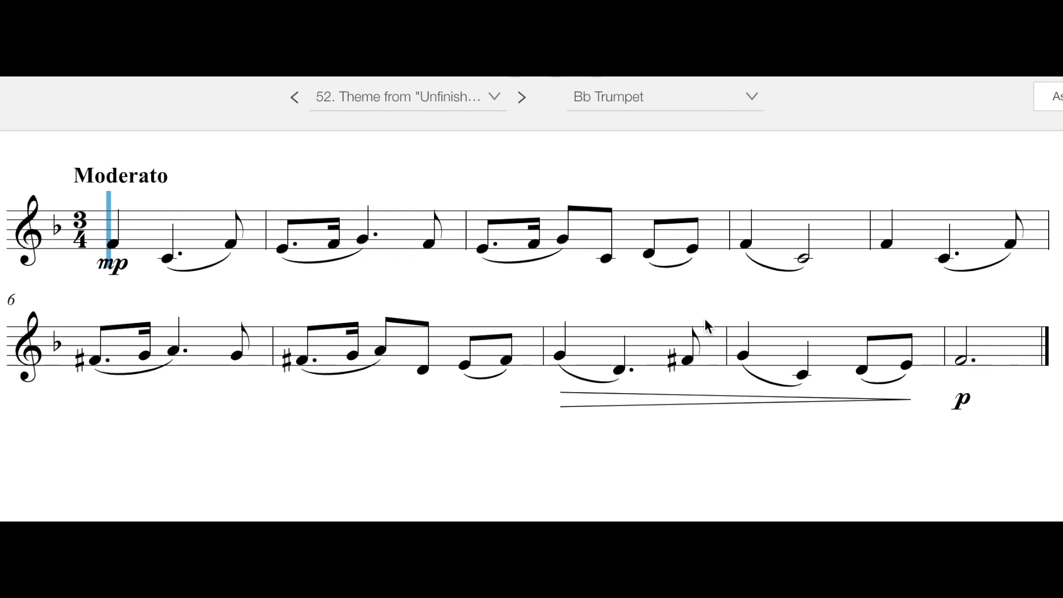
pyautogui.moveTo(571, 471)
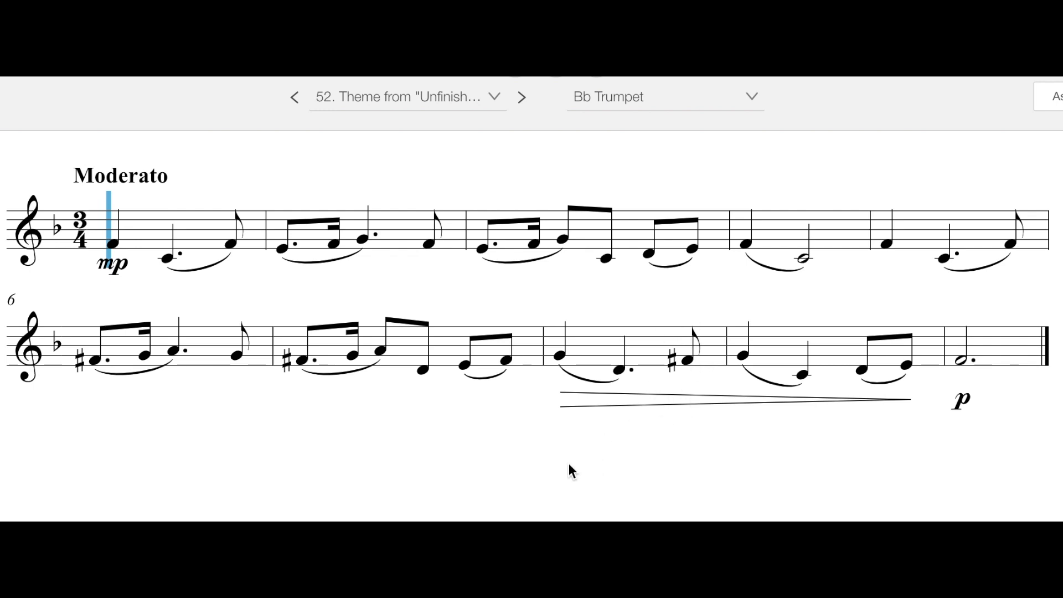
pyautogui.moveTo(402, 443)
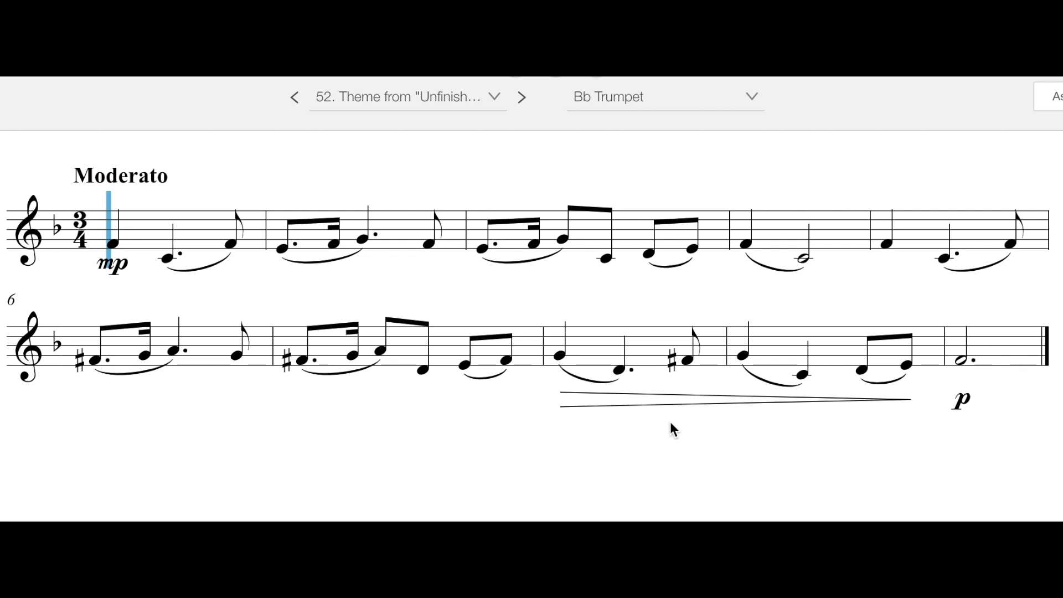
pyautogui.moveTo(775, 421)
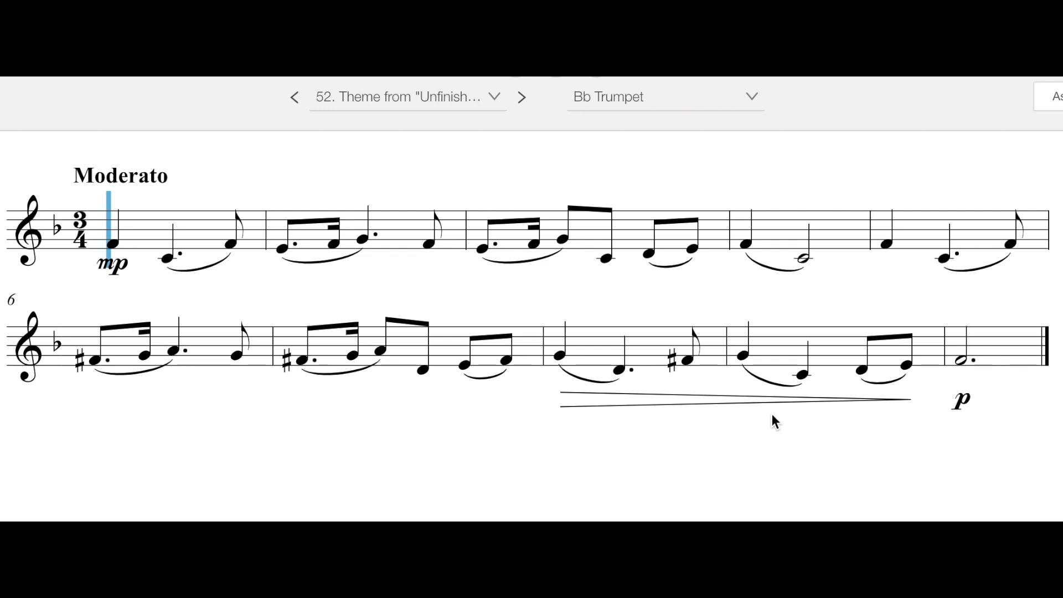
pyautogui.moveTo(783, 420)
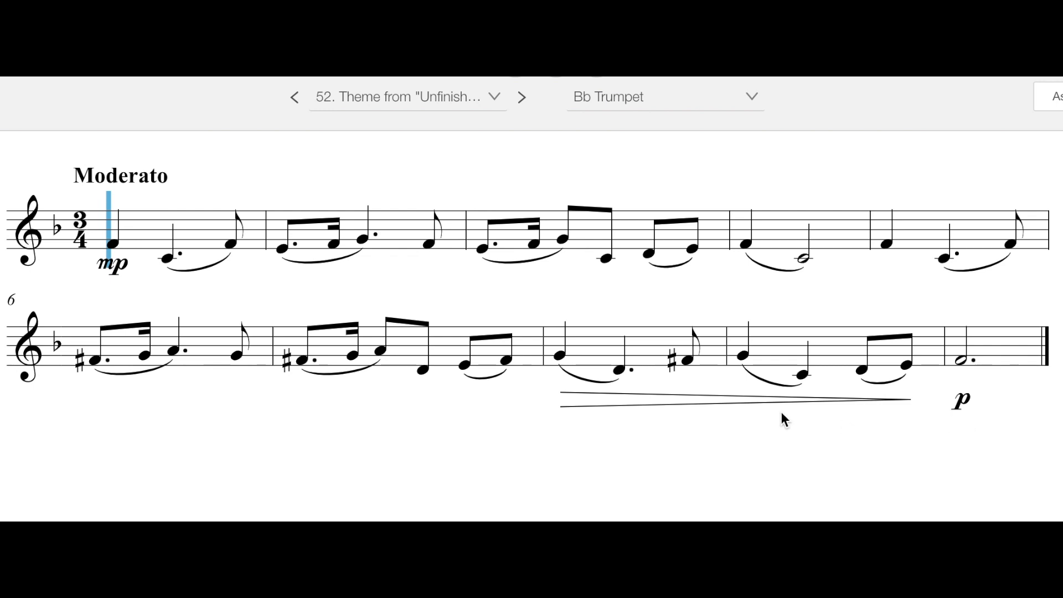
pyautogui.moveTo(543, 408)
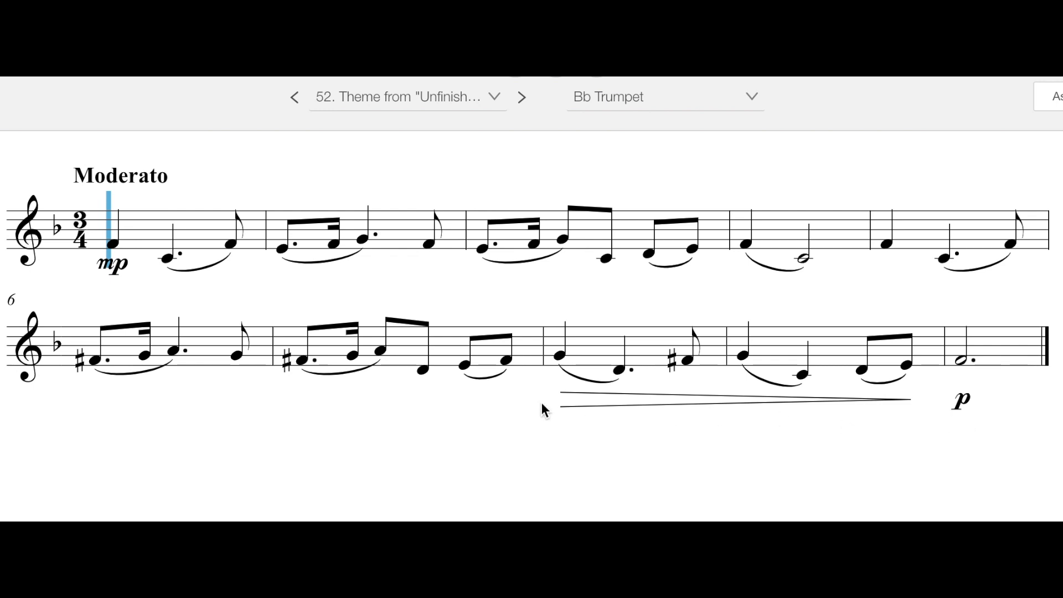